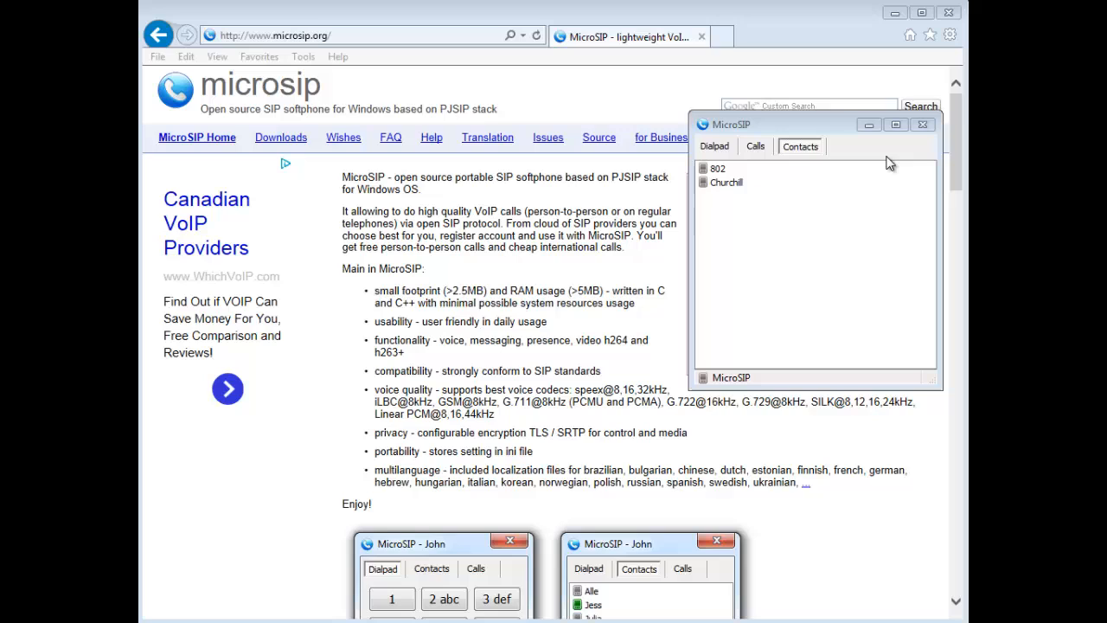
mouse_move(312, 89)
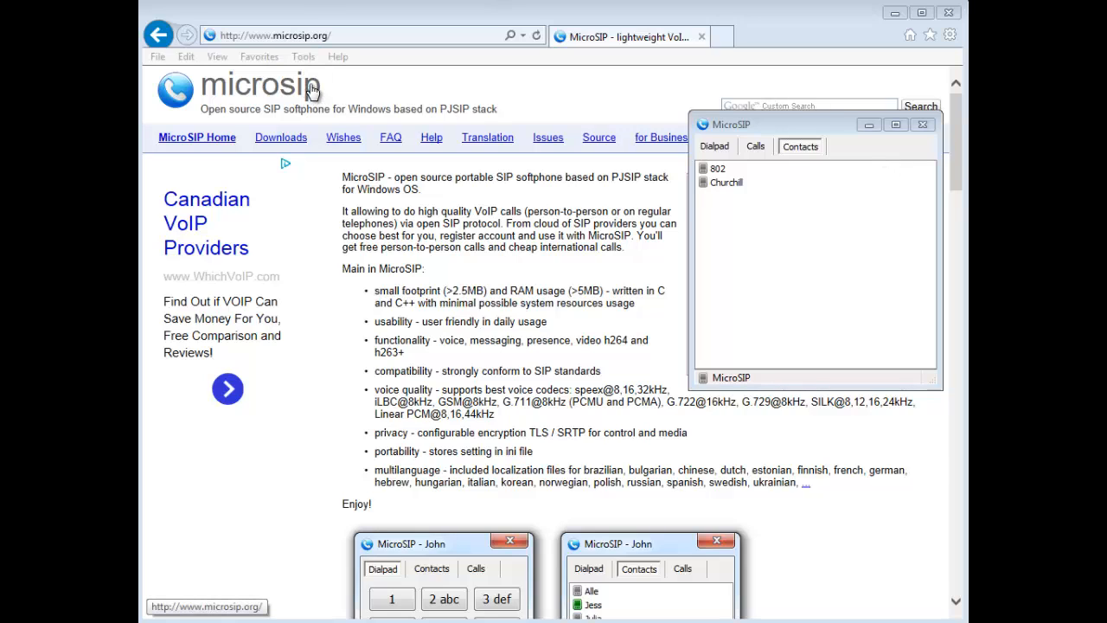
mouse_move(328, 45)
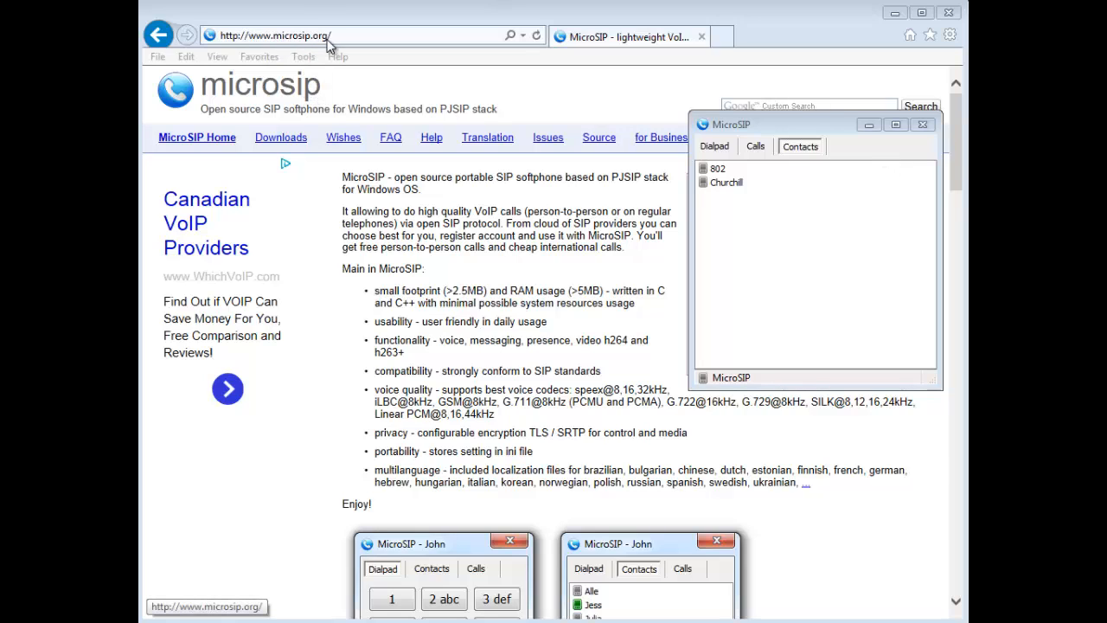
mouse_move(540, 323)
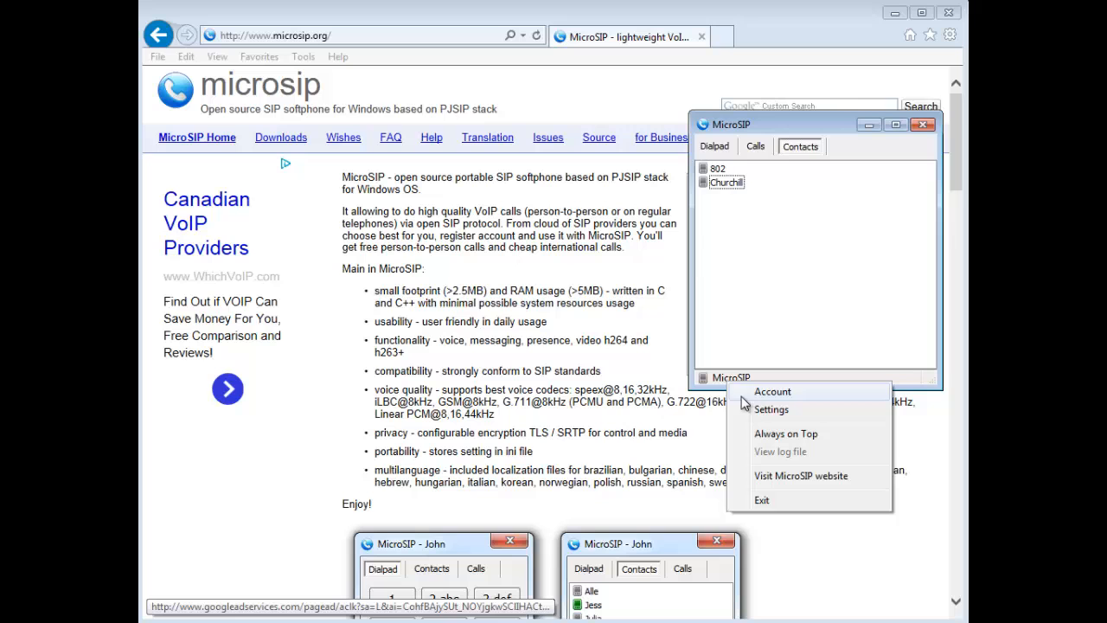
left_click(771, 408)
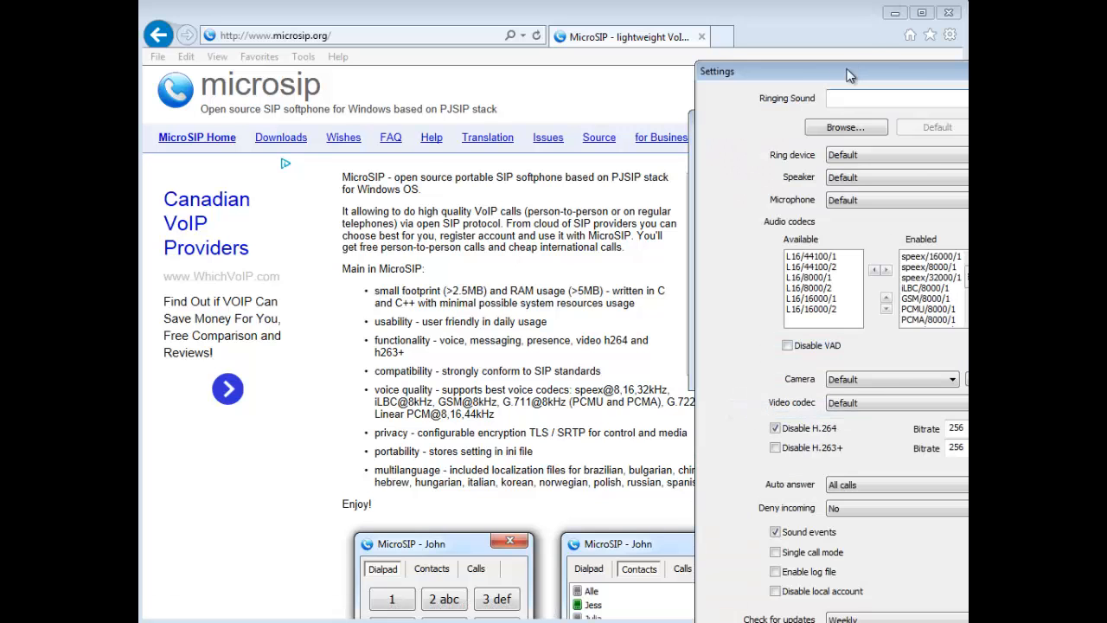
left_click_drag(847, 71, 425, 29)
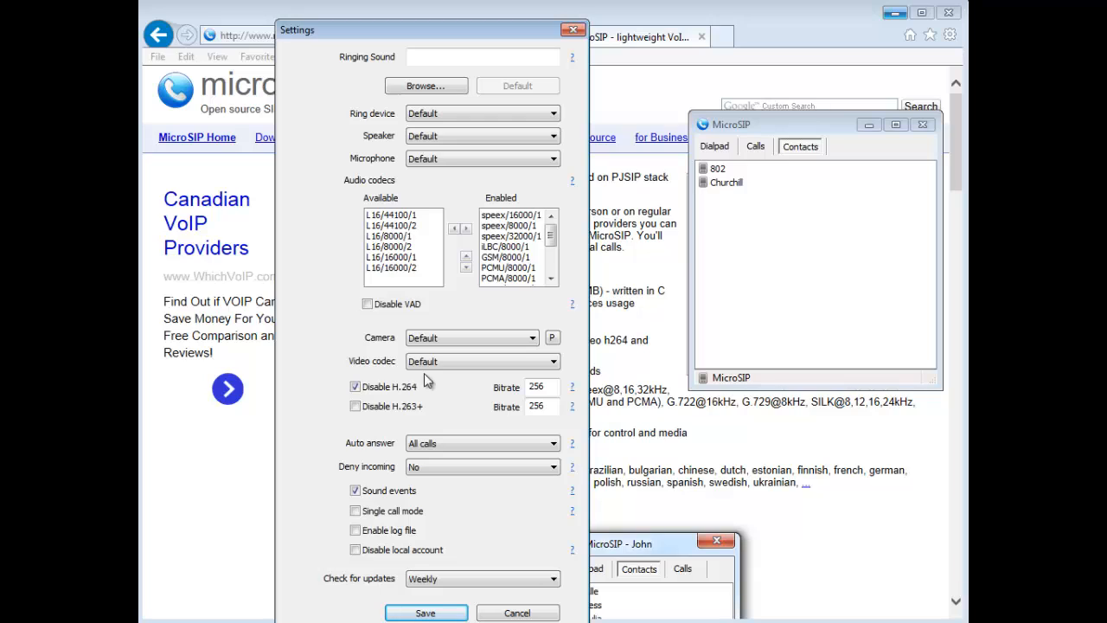
mouse_move(389, 465)
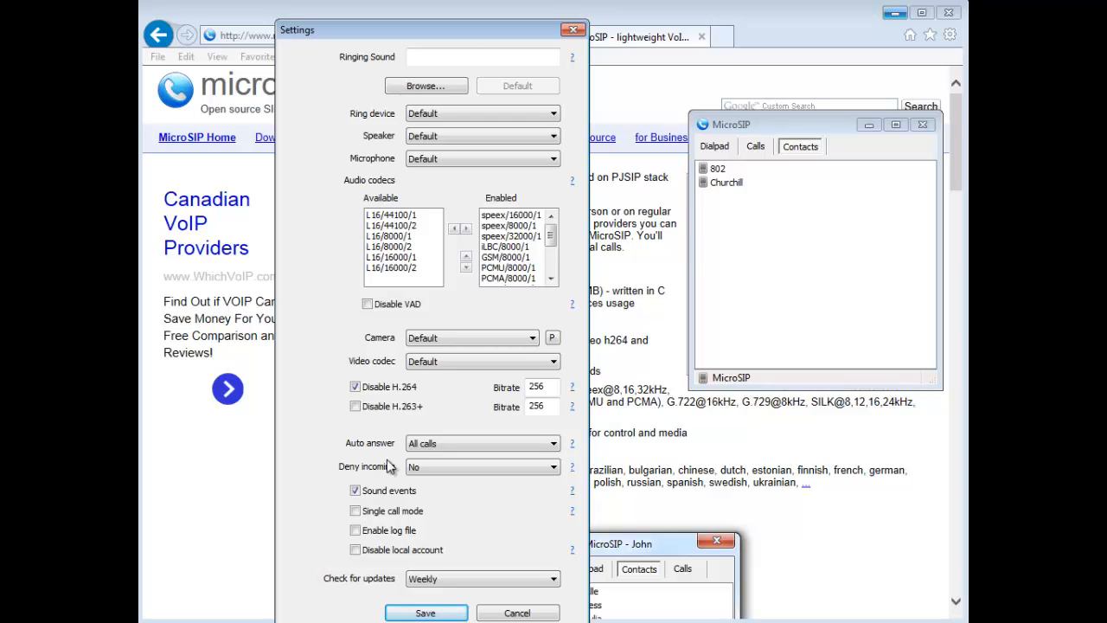
mouse_move(511, 614)
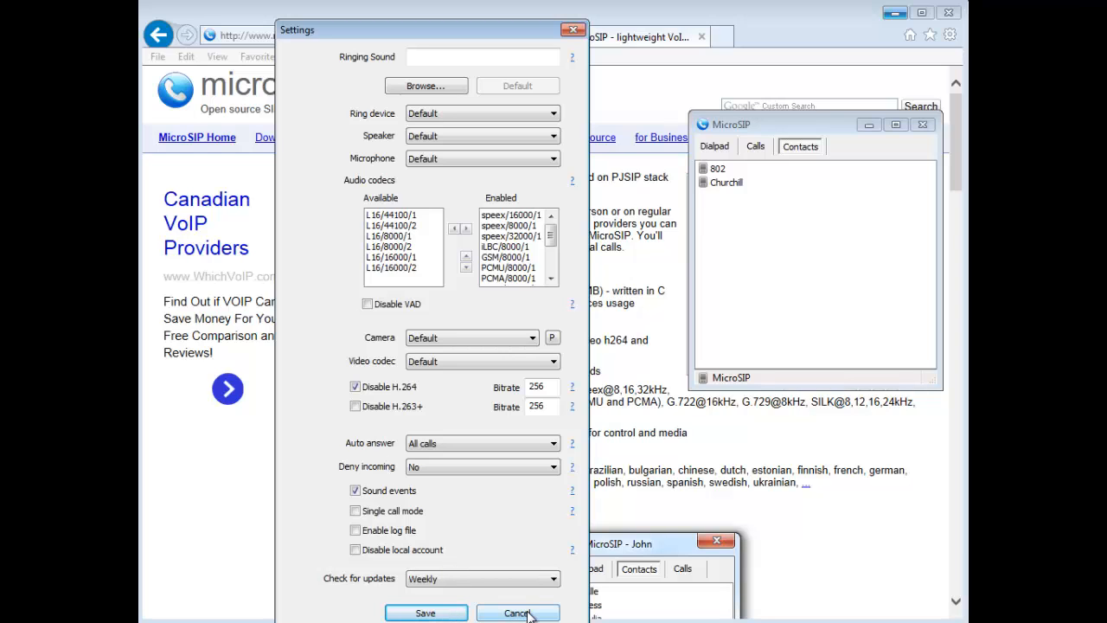
left_click(517, 612)
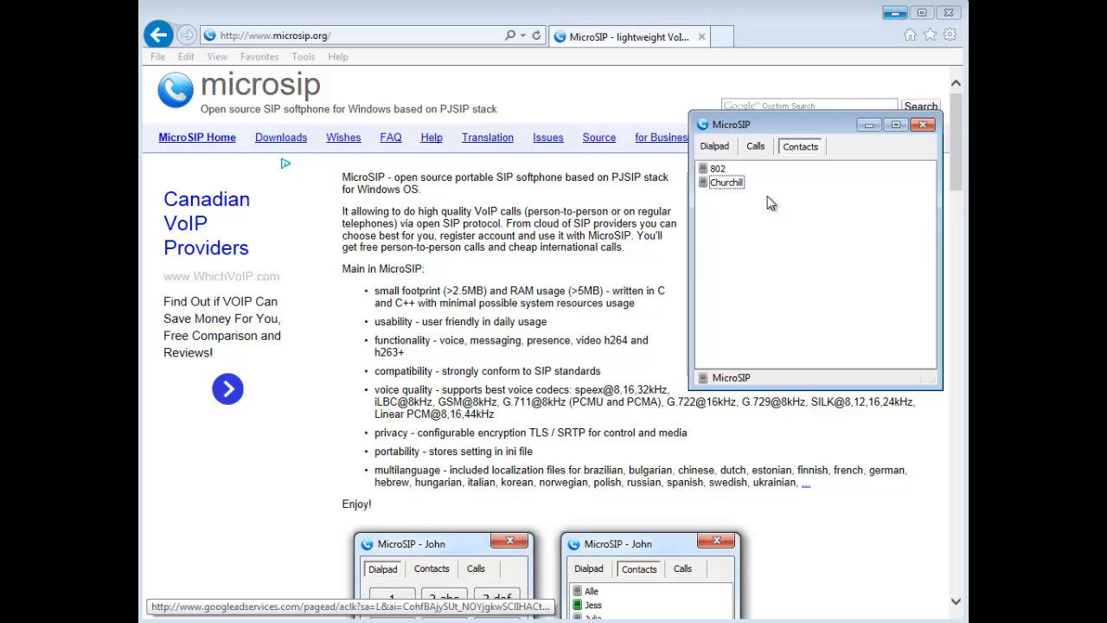
Select the Churchill contact, view its details (sip:churchill) and dismiss them unchanged
left_click(726, 182)
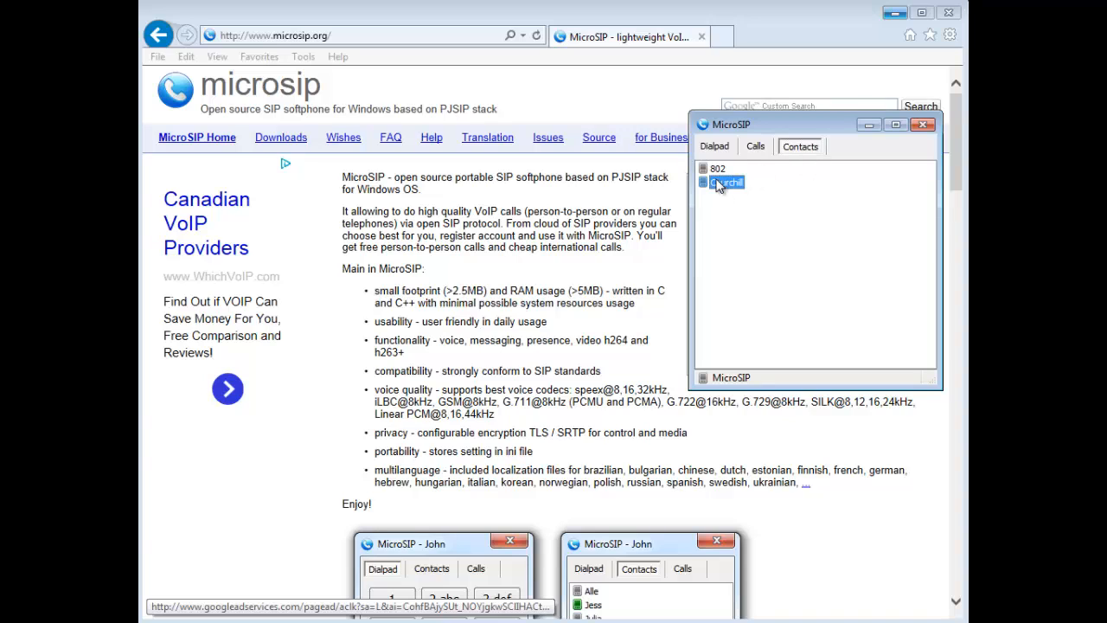
right_click(727, 183)
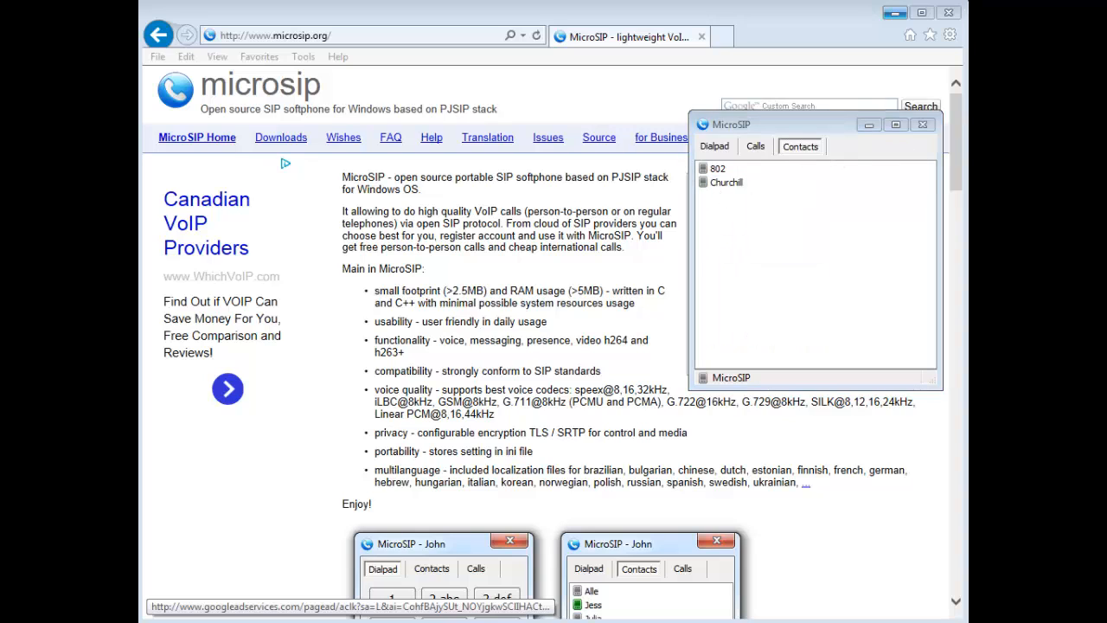
double_click(727, 181)
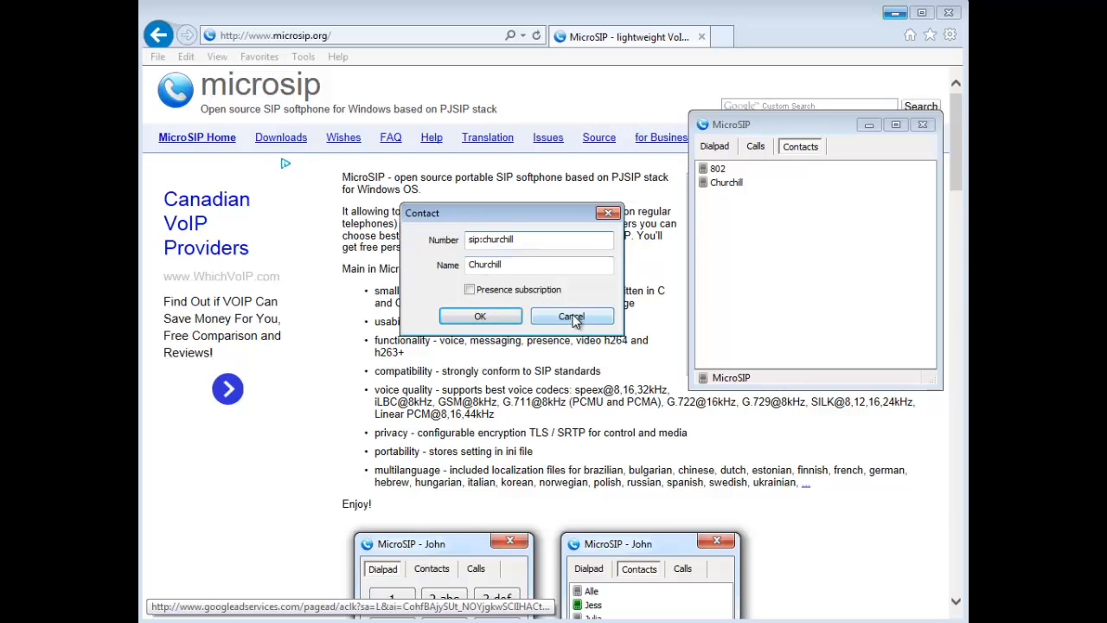
left_click(571, 315)
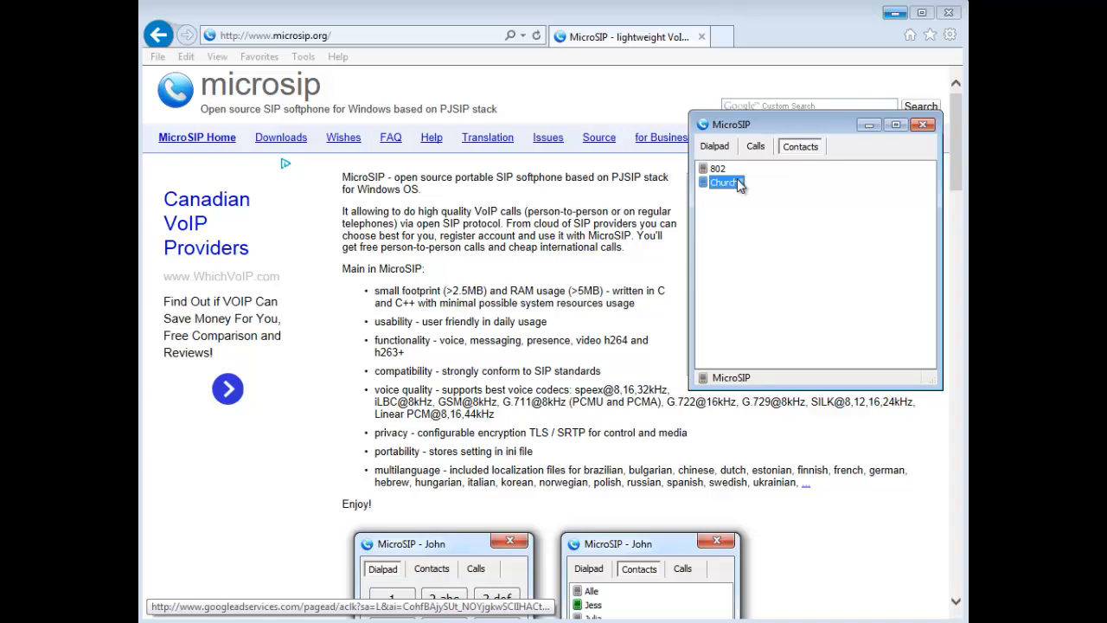
Show the Call/Message context menu for the Churchill contact
right_click(725, 183)
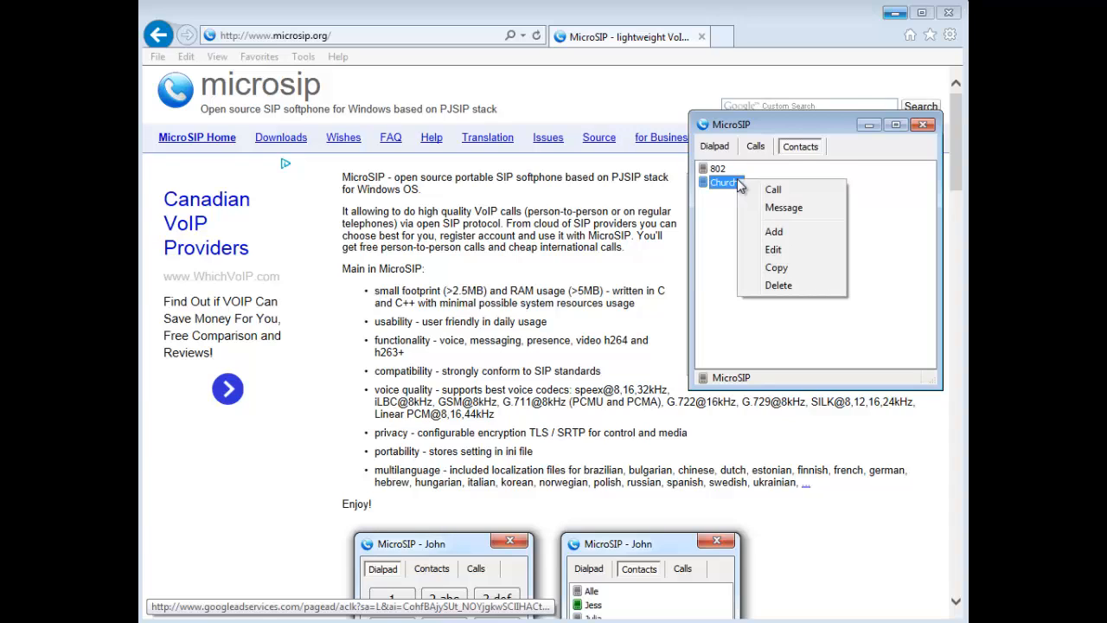
mouse_move(778, 208)
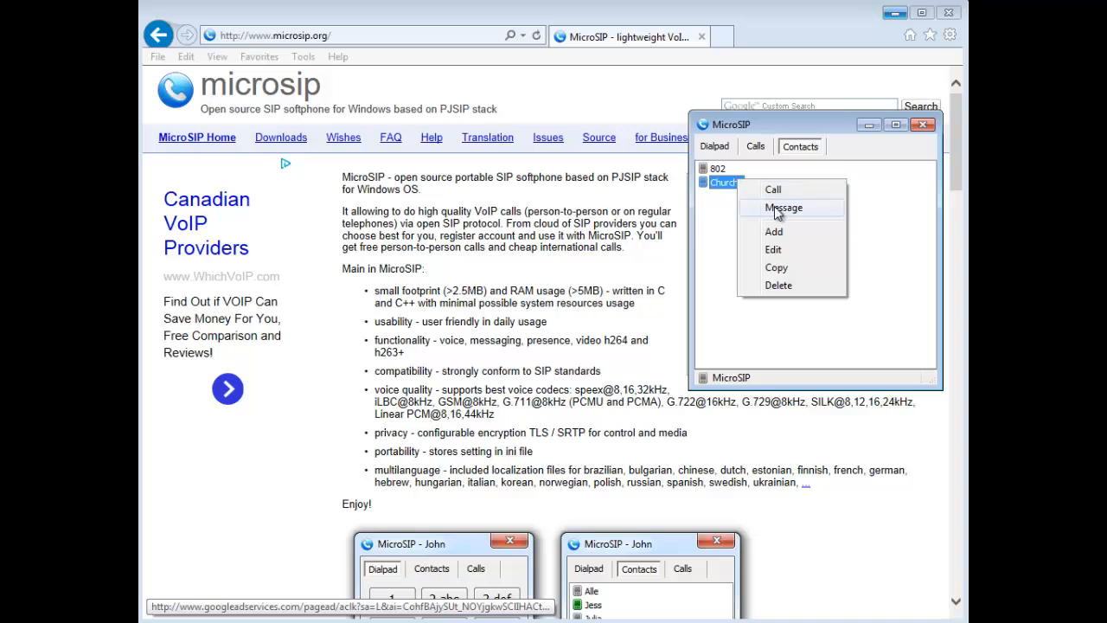